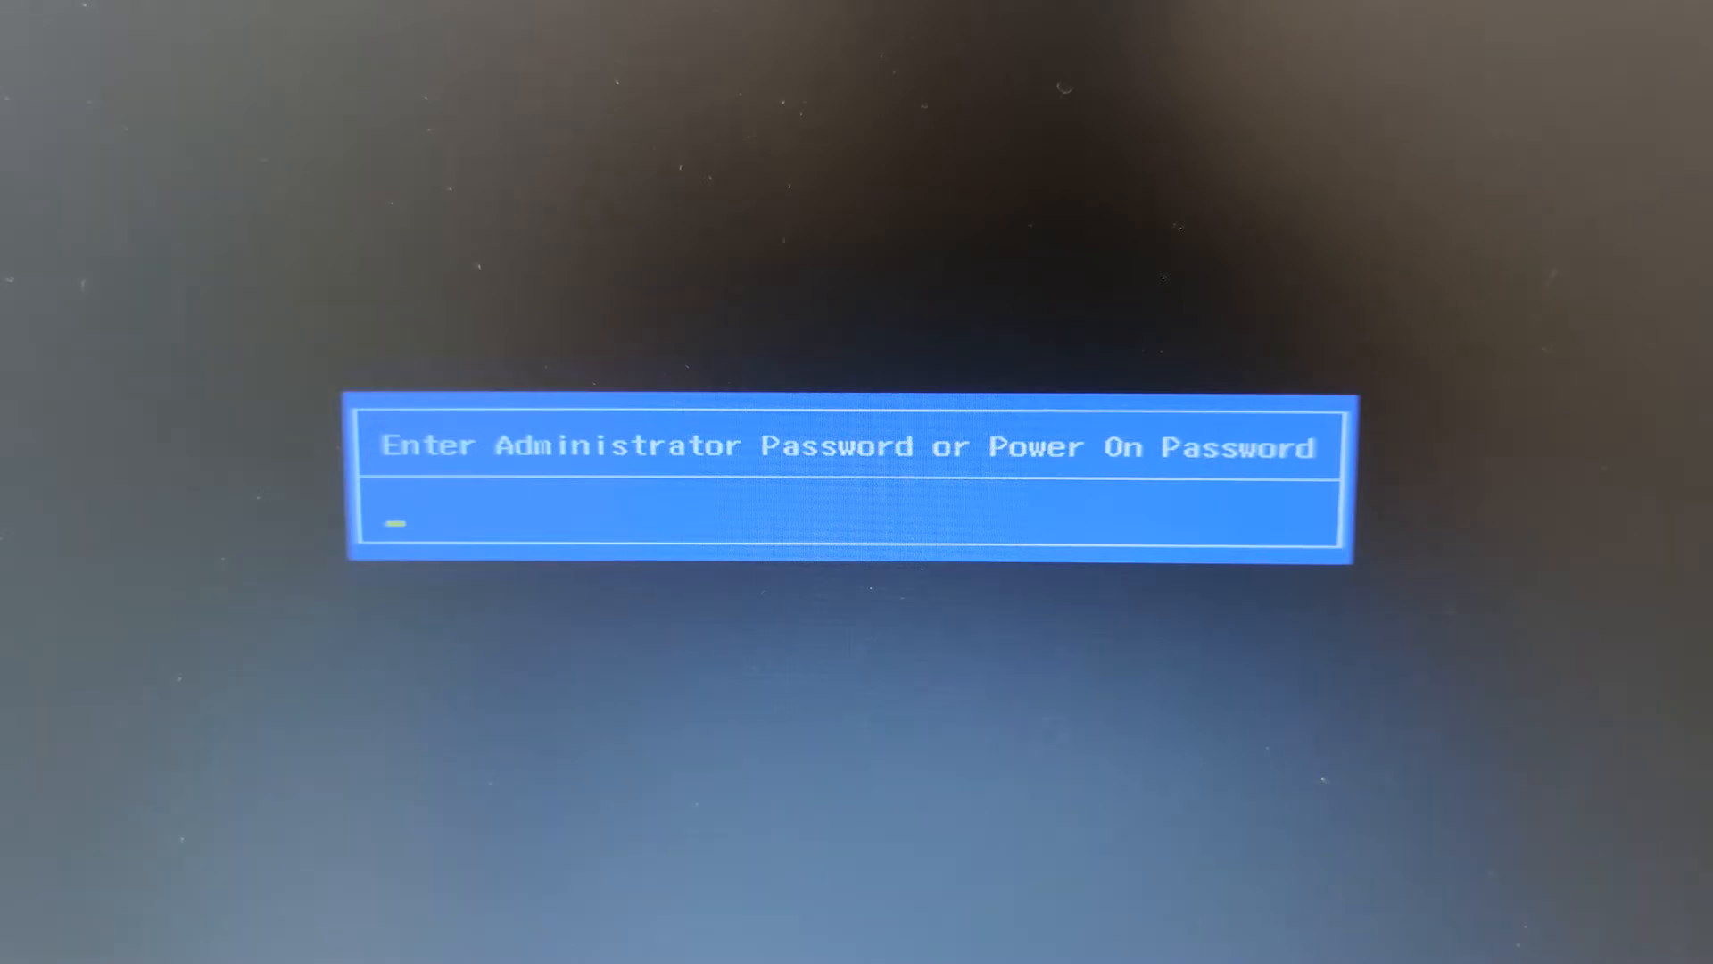
Submit a deliberately wrong BIOS password and dismiss the Invalid Password notice.
type("**")
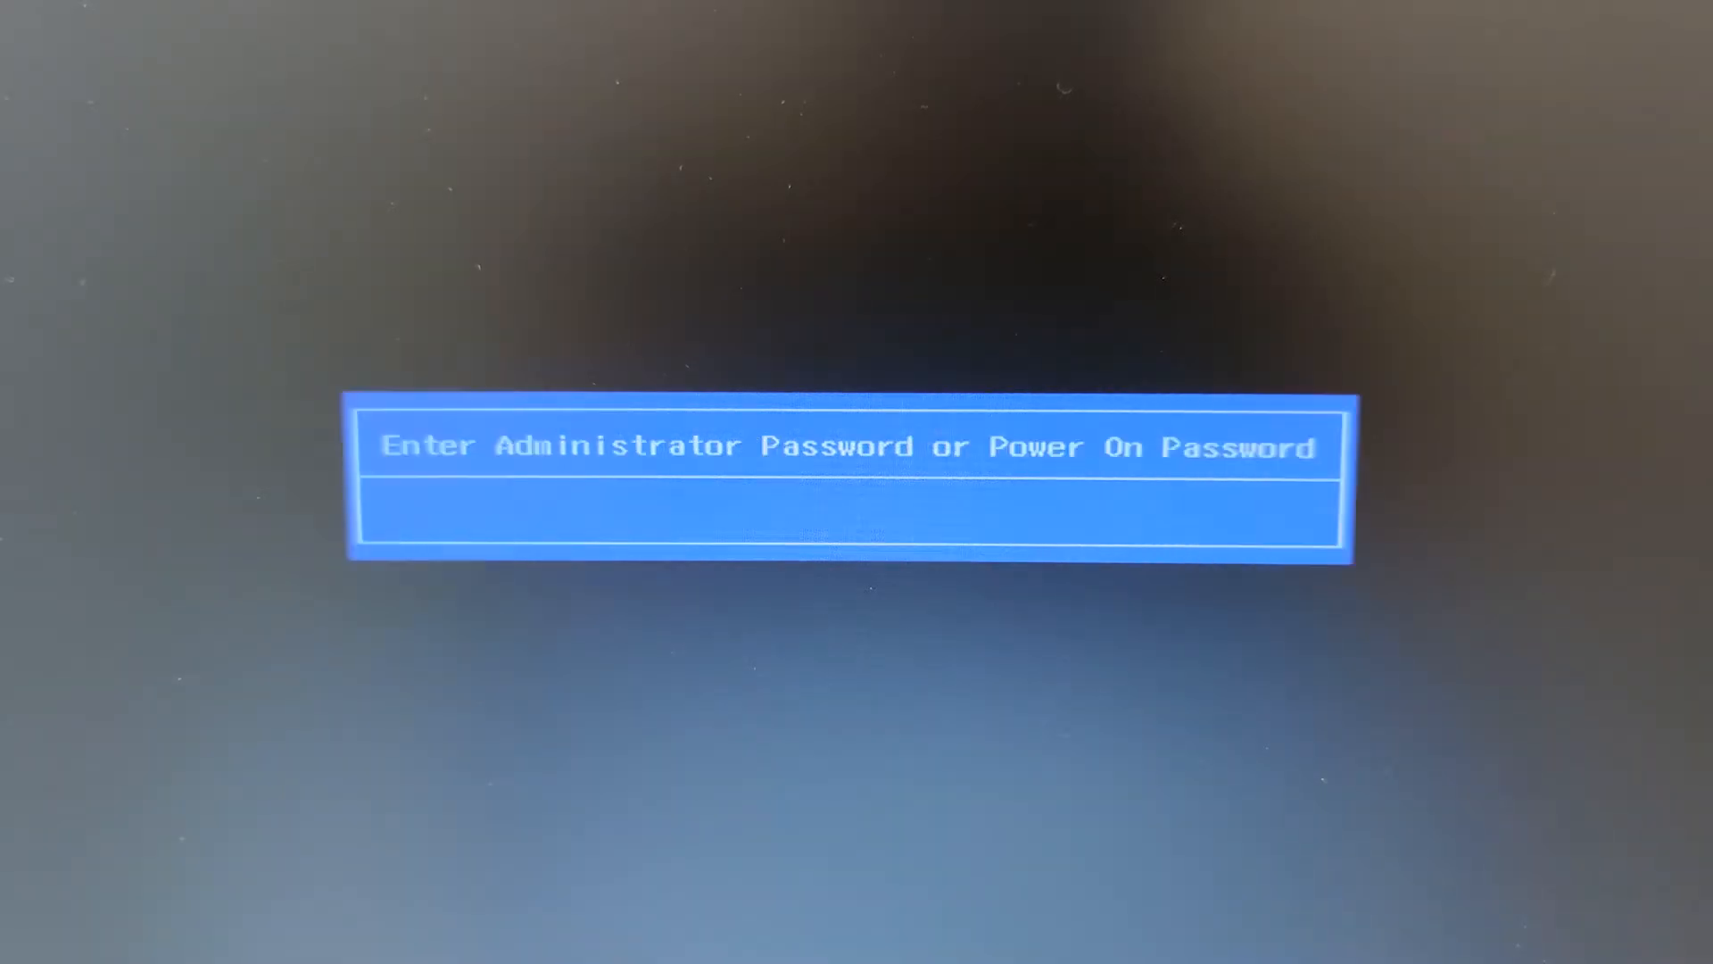
type("*****")
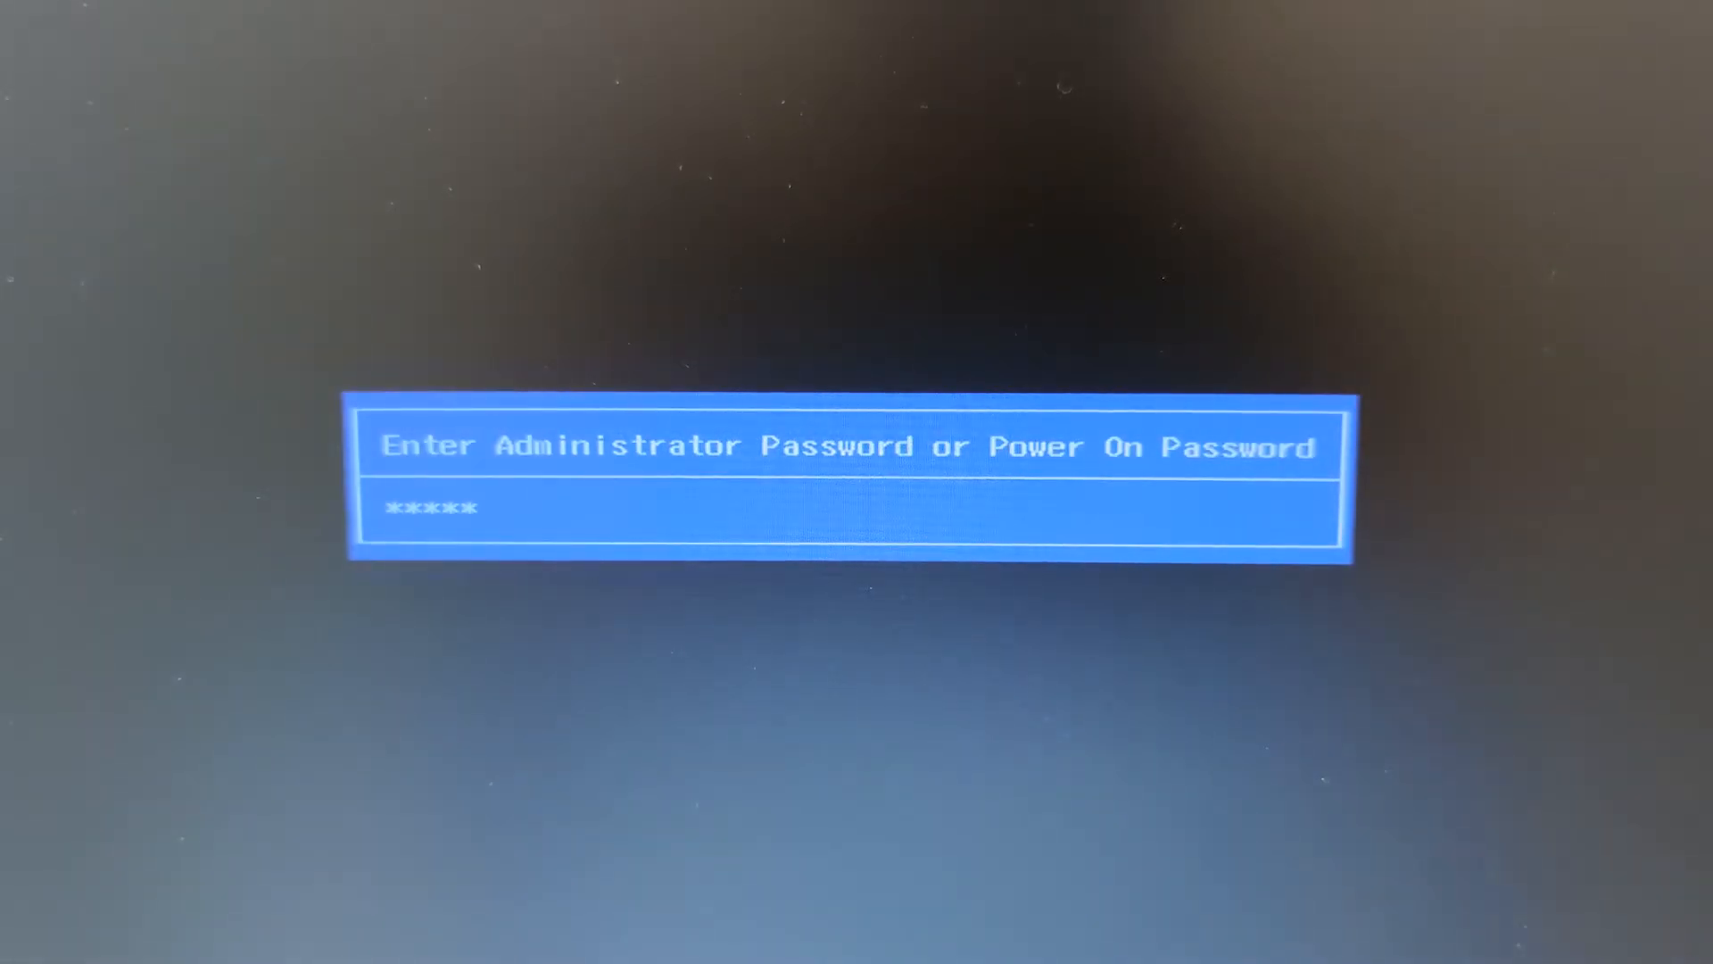
key("Enter")
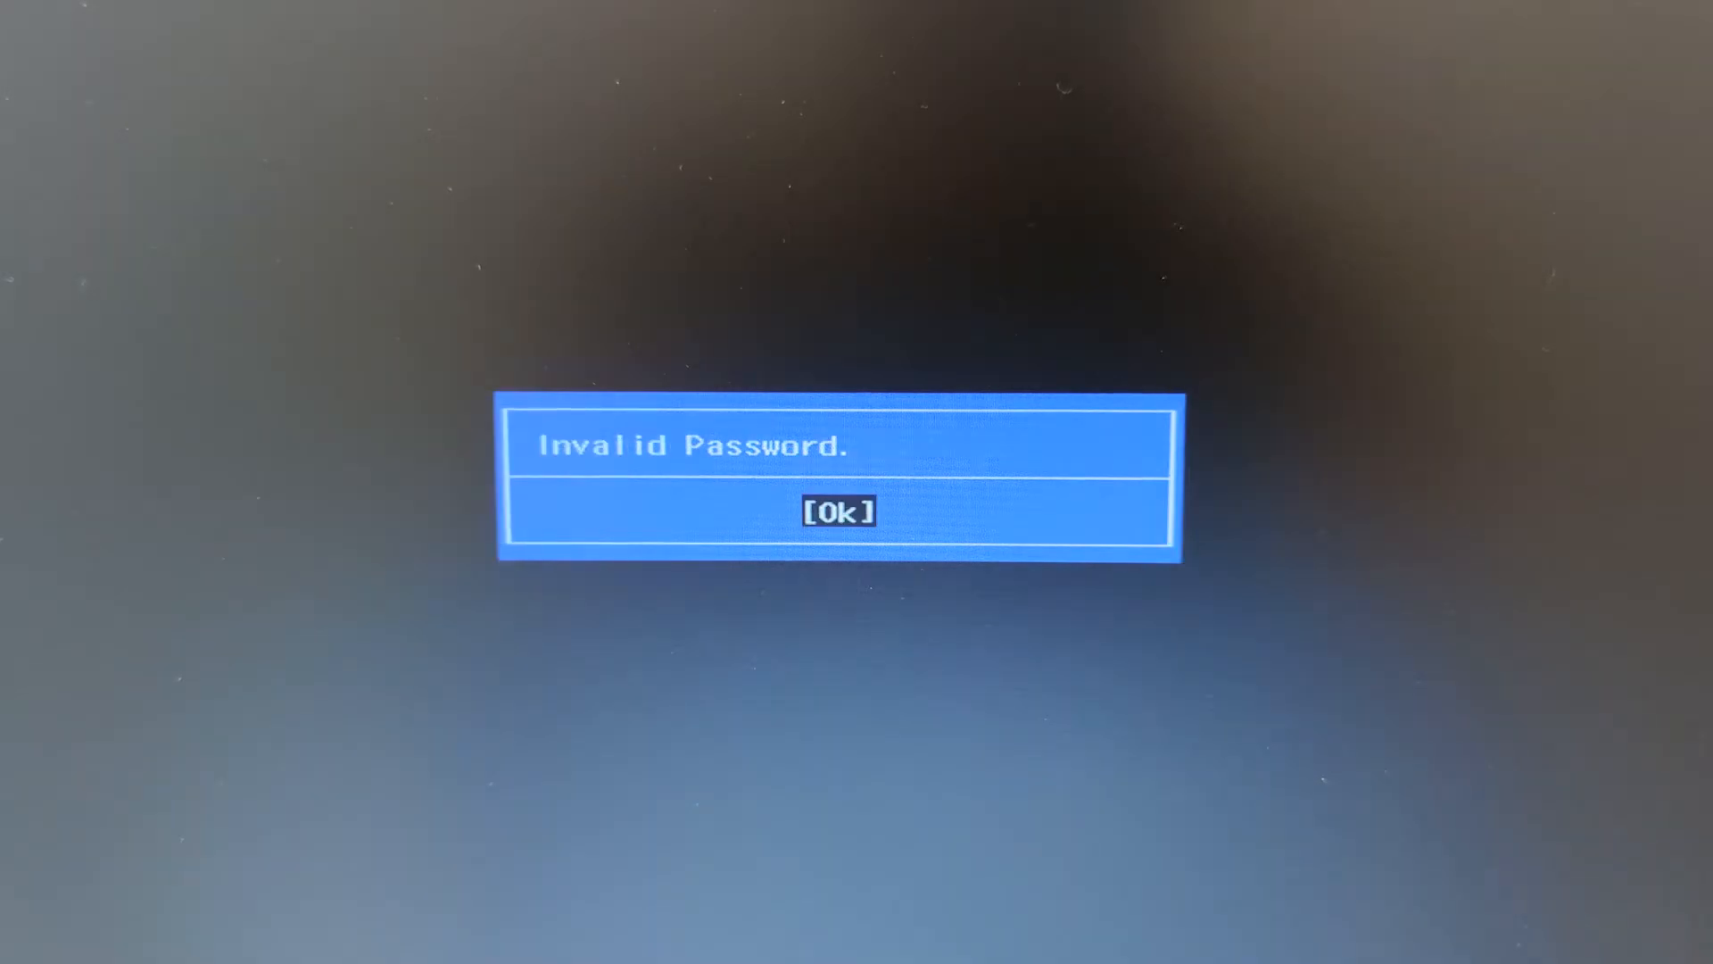
left_click(838, 511)
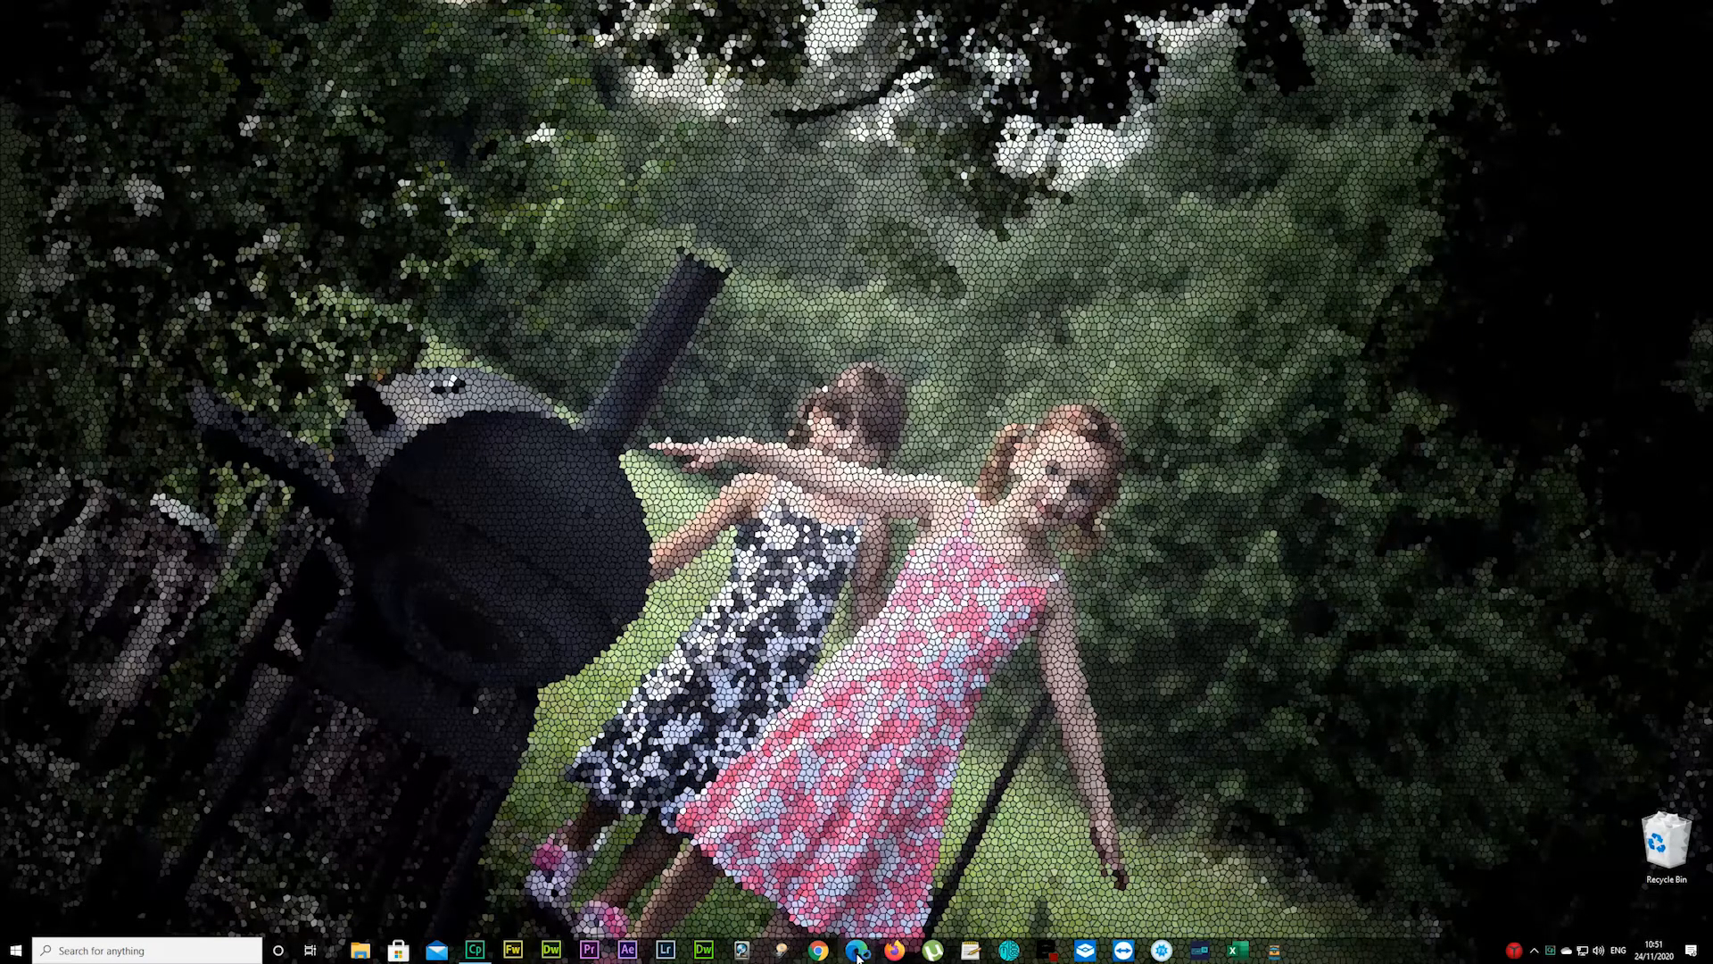
Launch the web browser from the Windows taskbar.
left_click(818, 949)
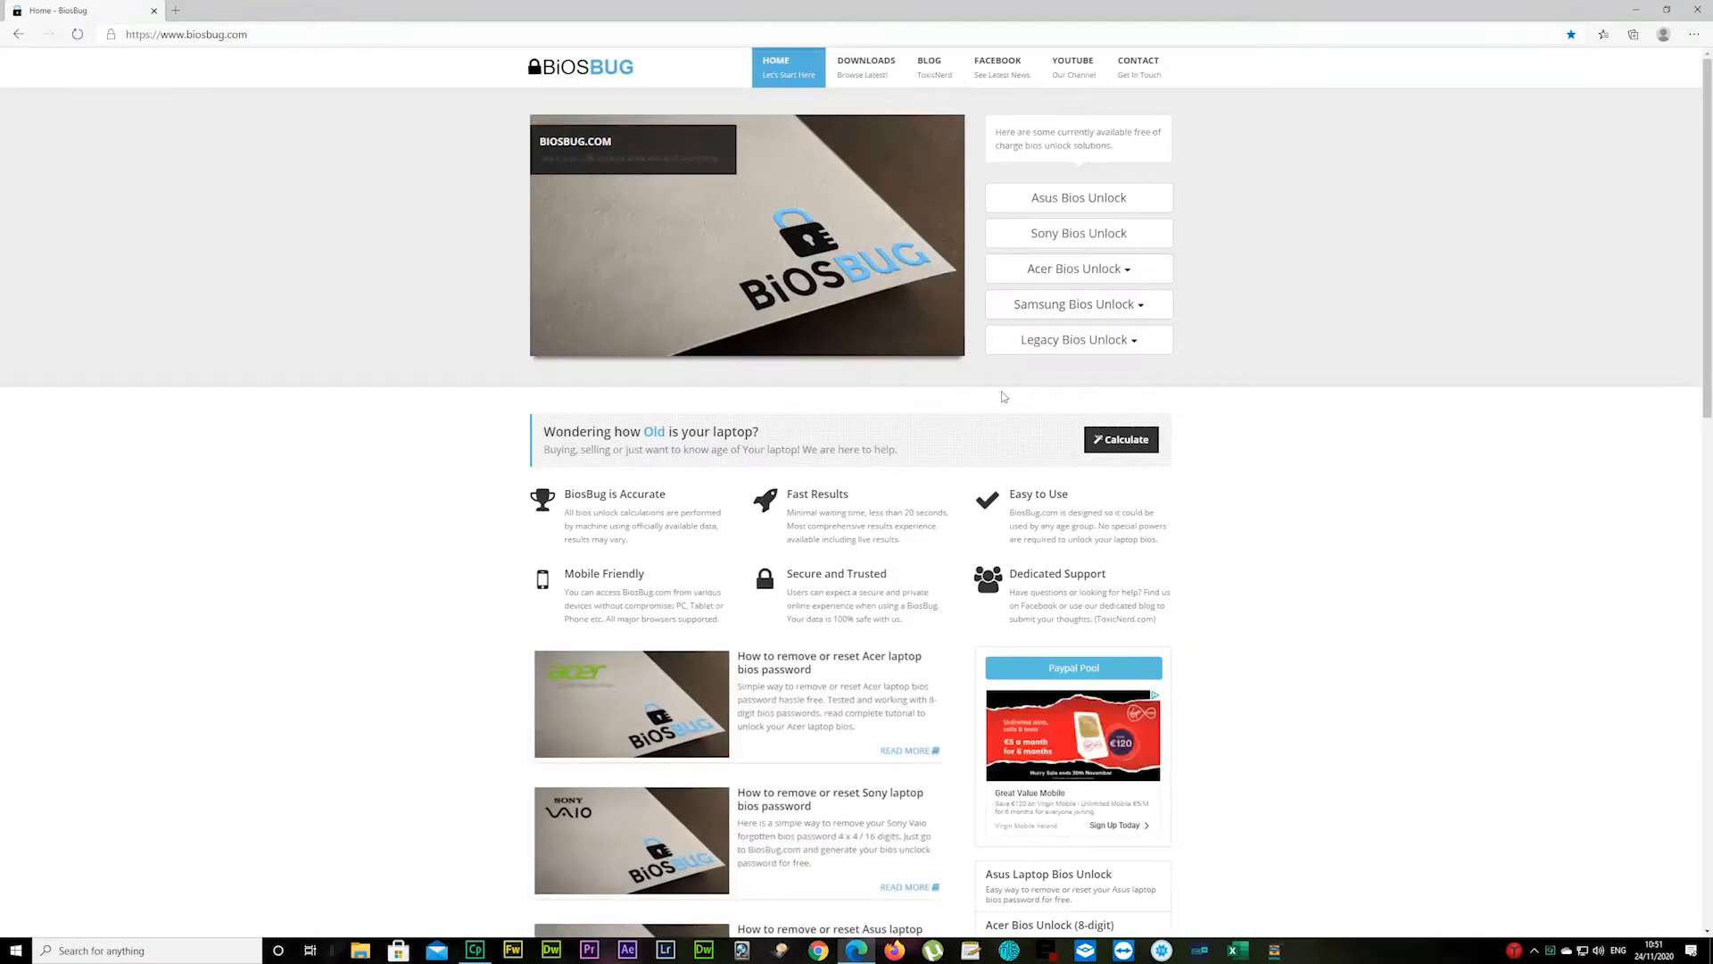
Go to the 'HP Laptop Bios Unlock (i+8 digit)' page from the home page sidebar.
scroll("down", 3)
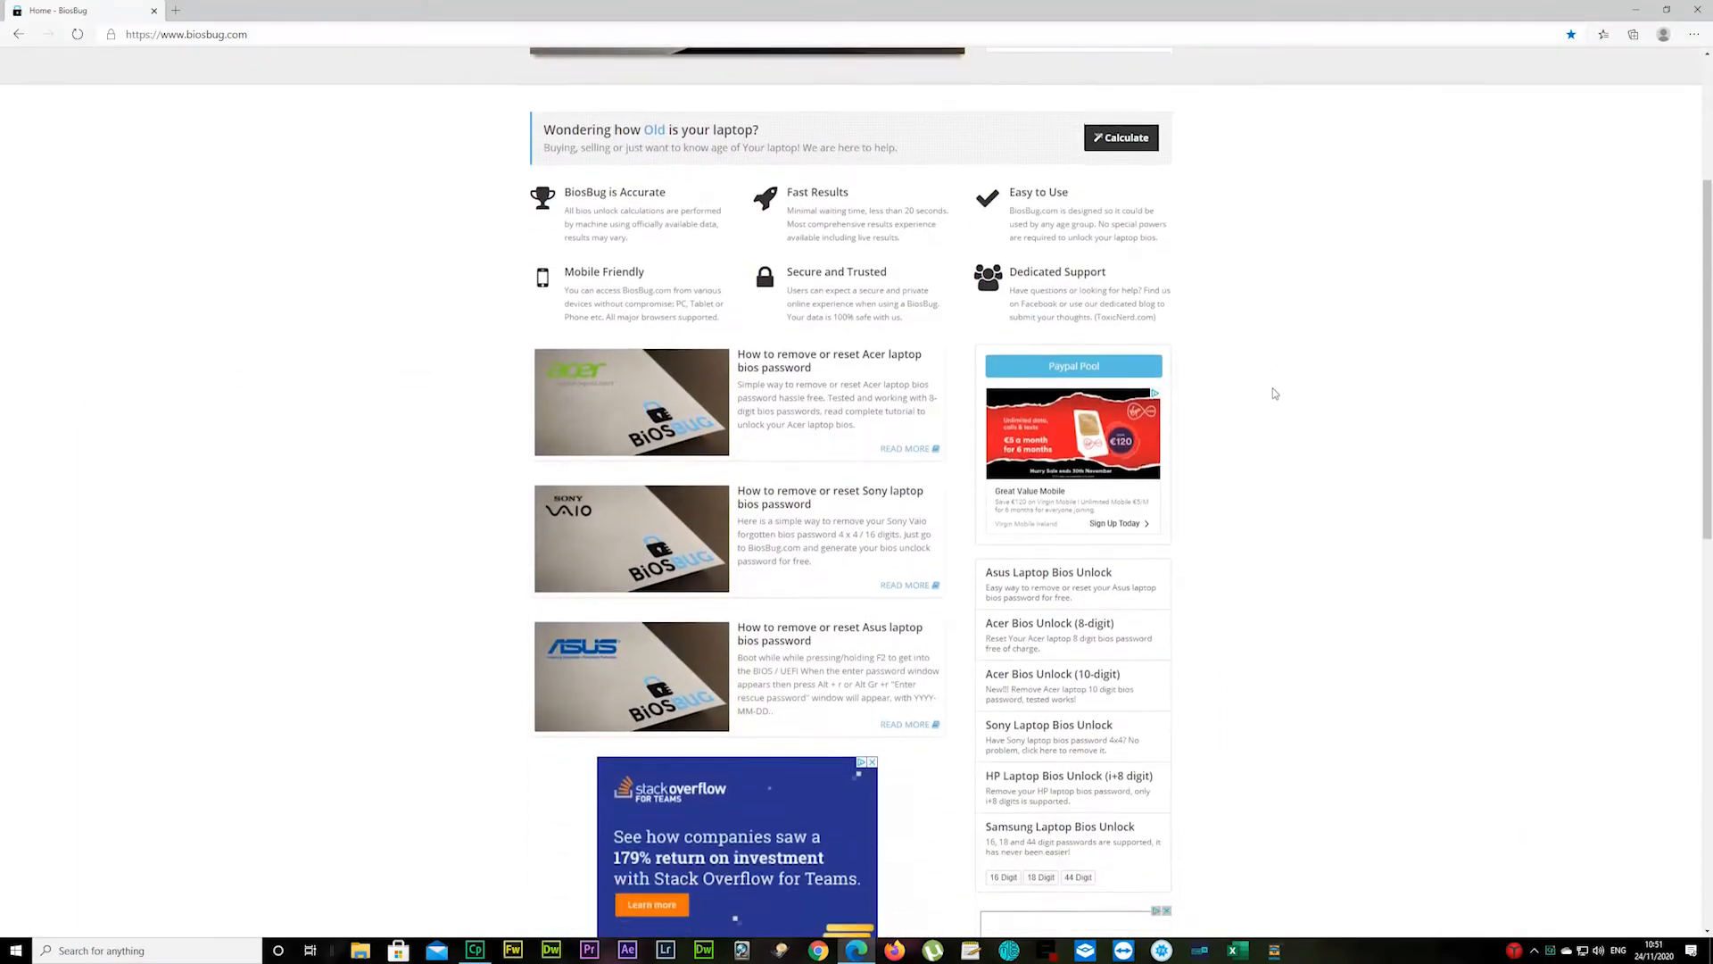
scroll("down", 3)
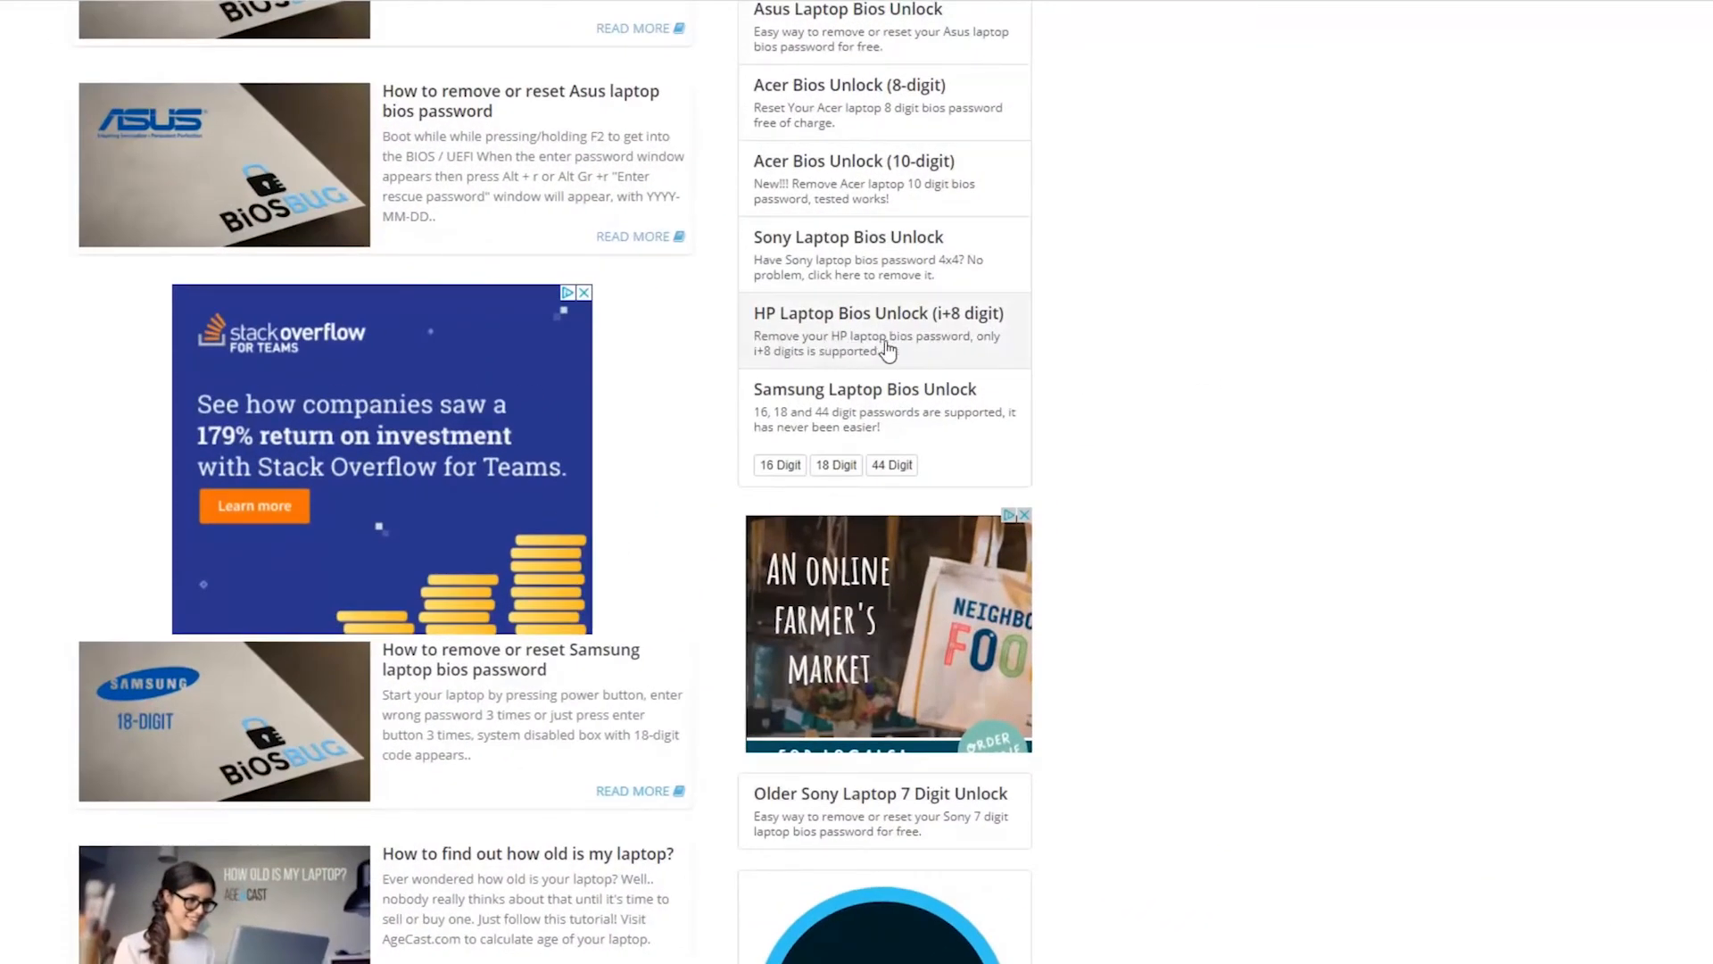
left_click(879, 321)
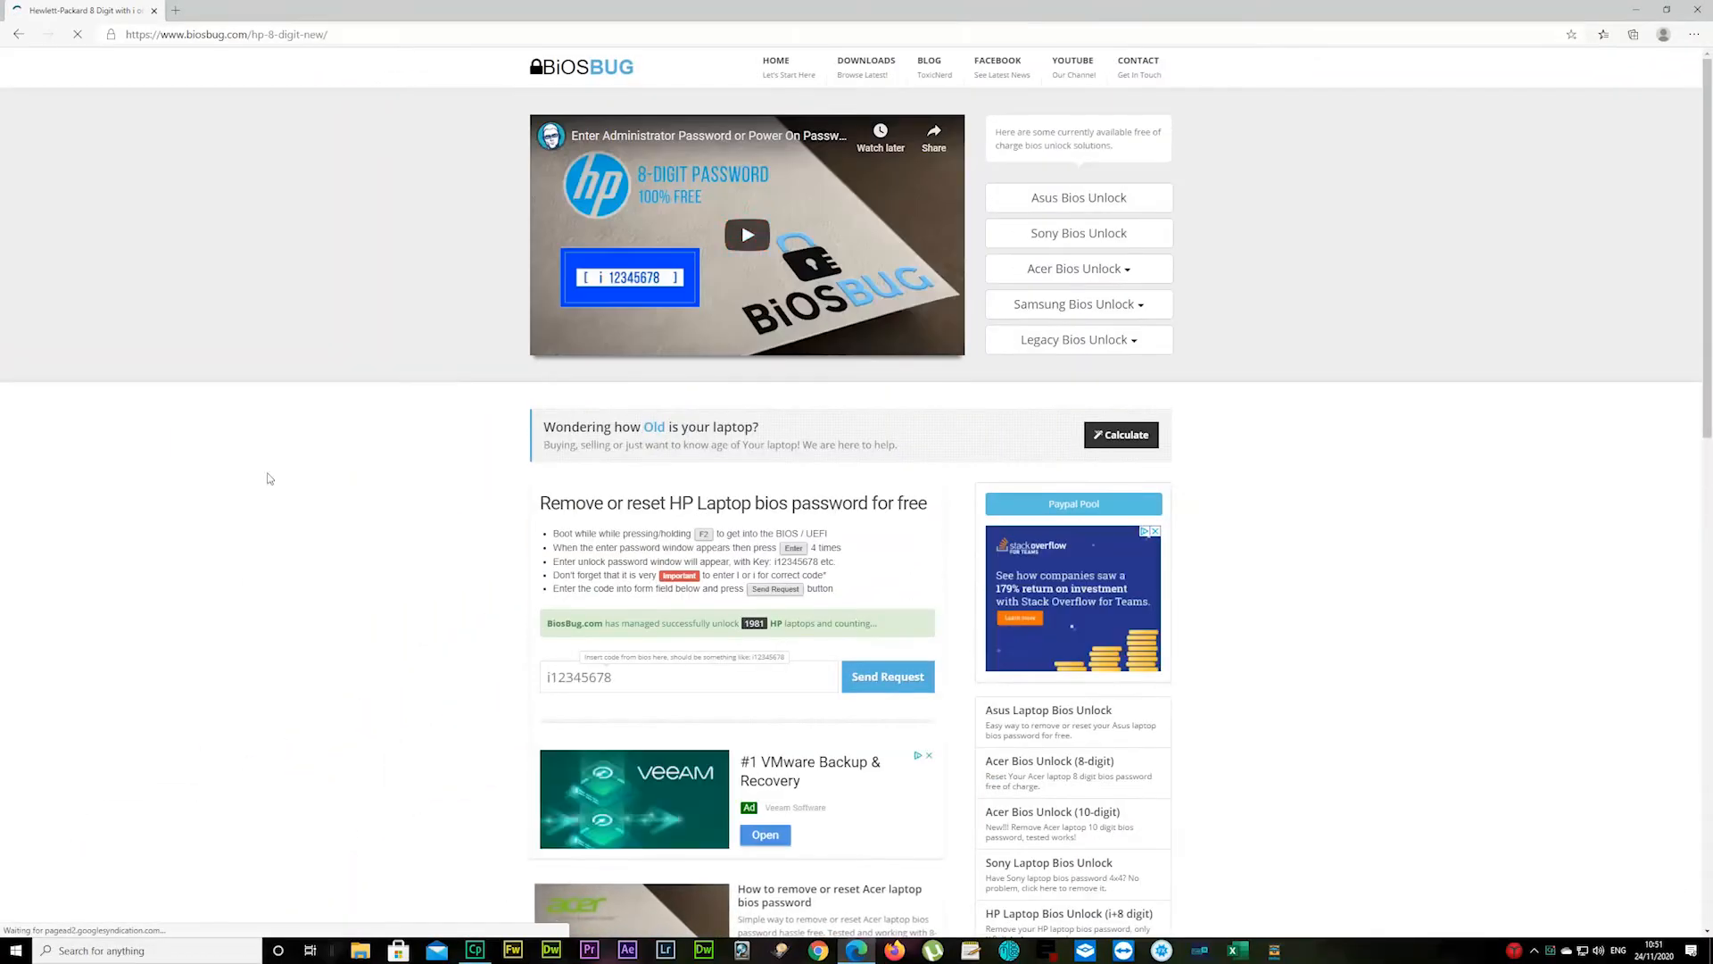
scroll("down", 3)
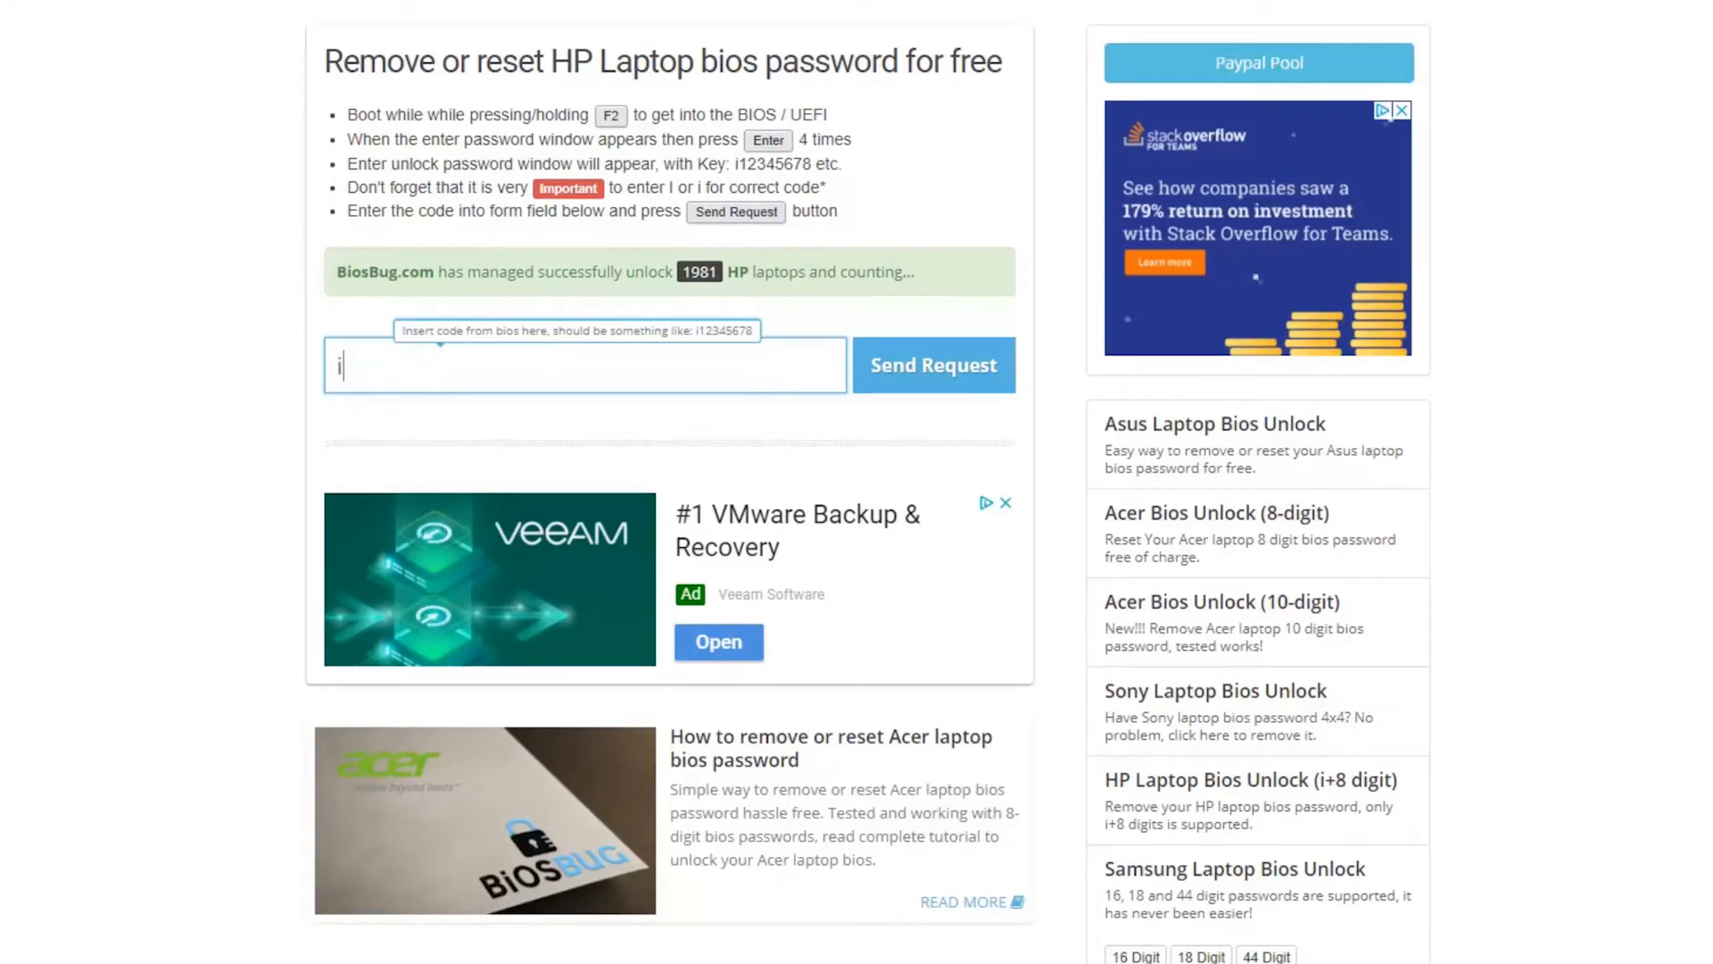
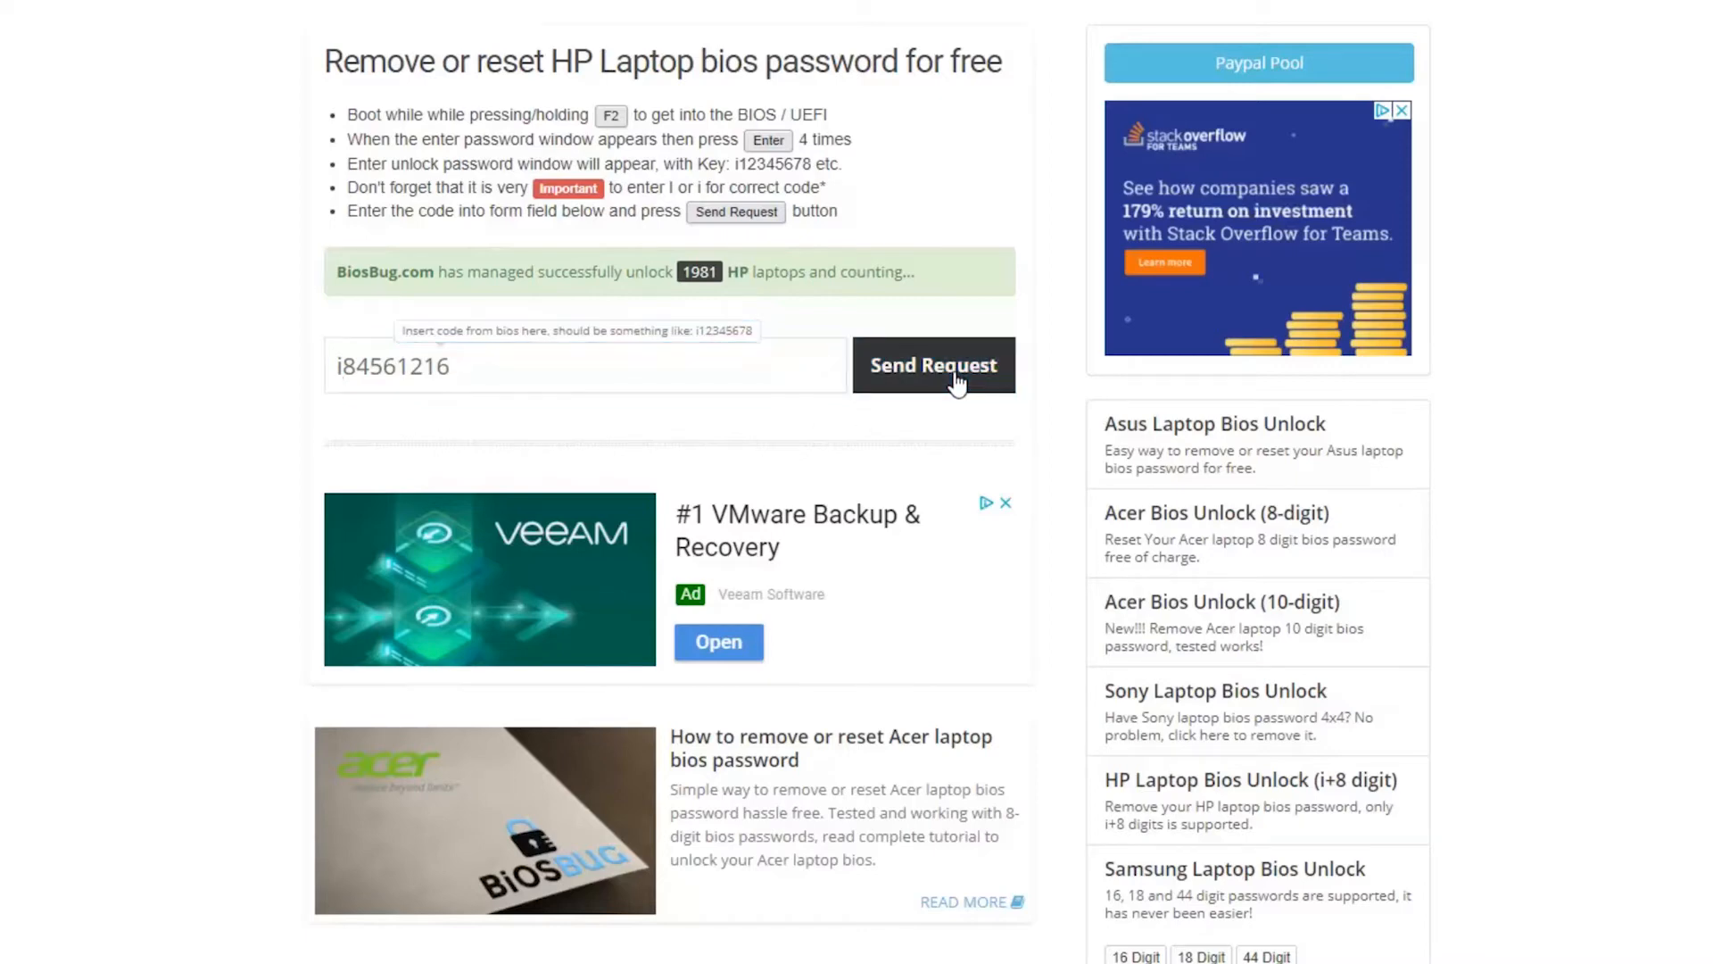
left_click(932, 364)
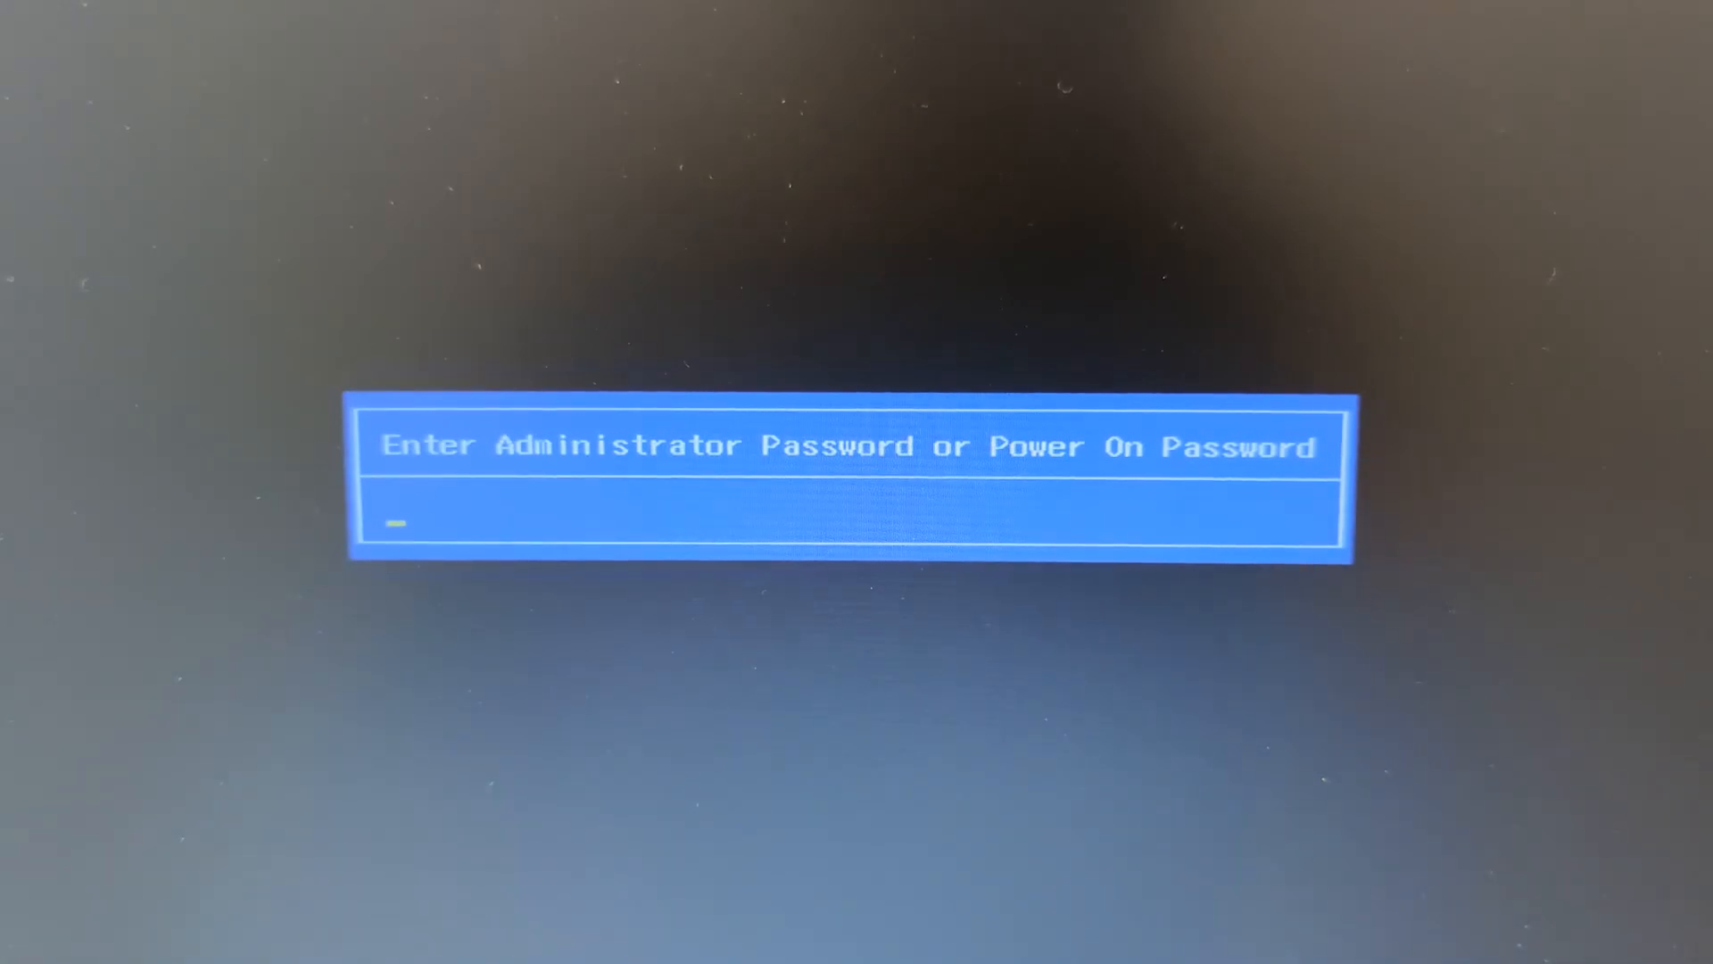
Begin entering the BiosBug master code at the BIOS password prompt.
type("***")
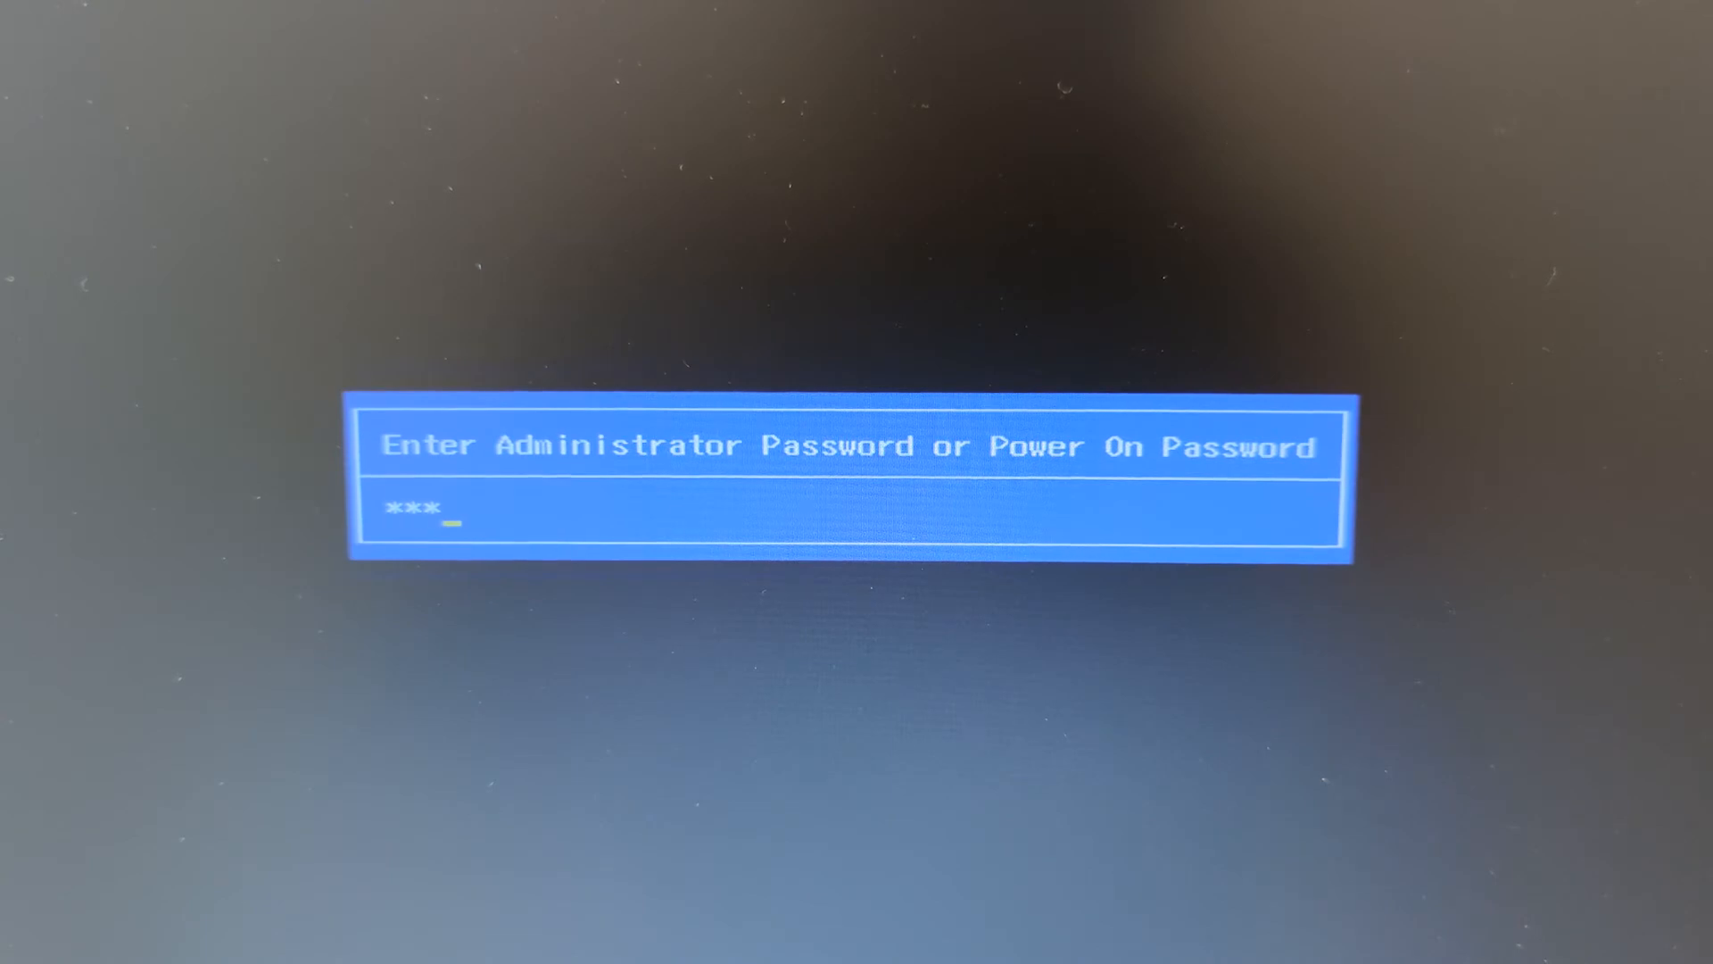